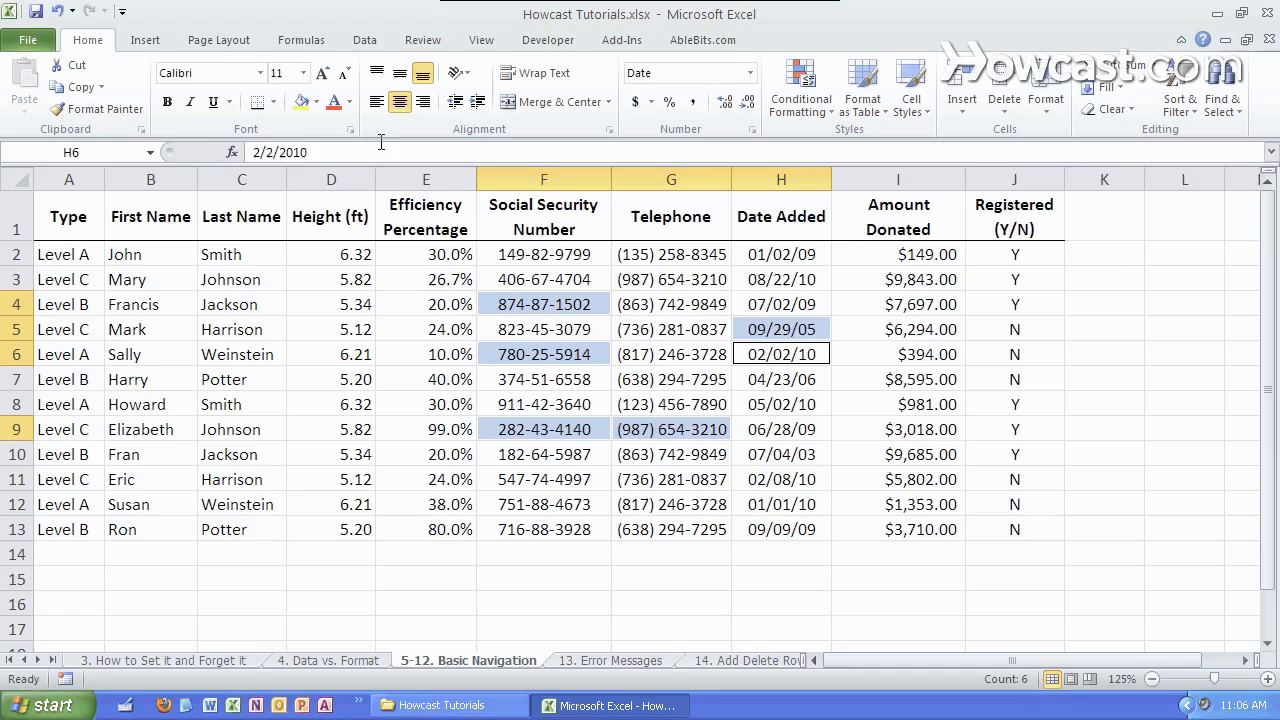
# - Select the single cell F6, dropping the scattered Ctrl-click selection
pyautogui.click(544, 354)
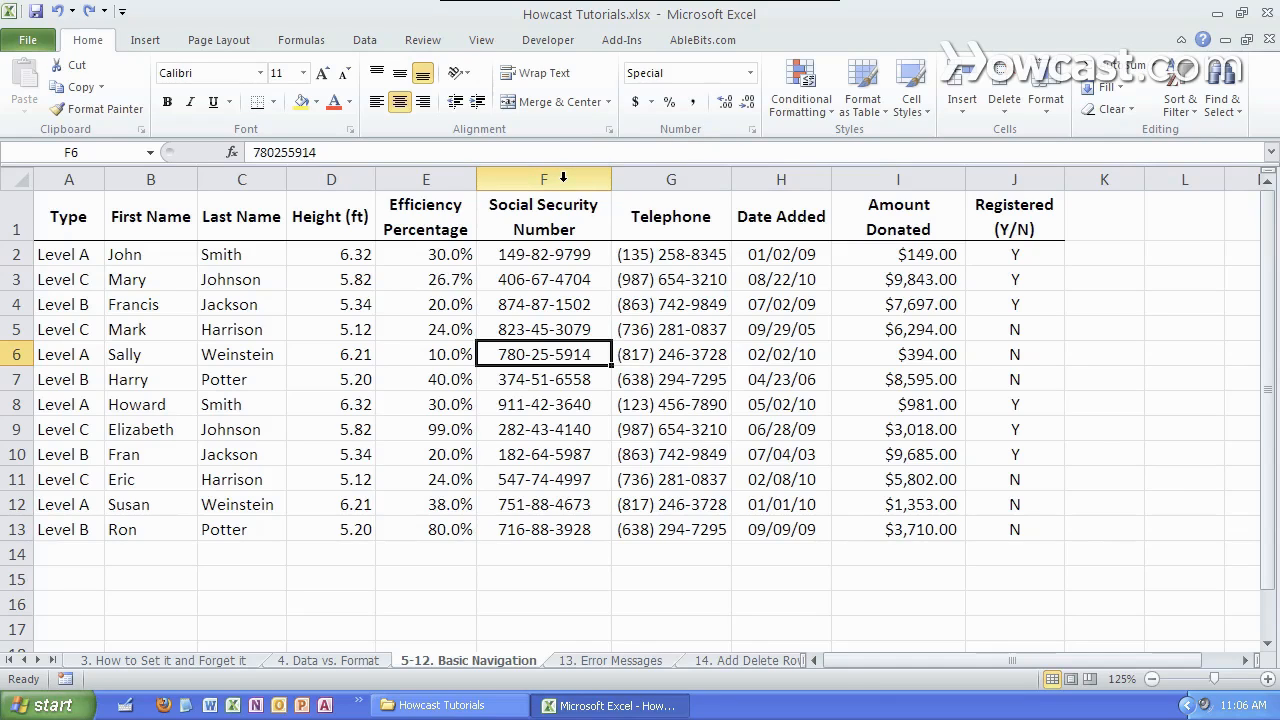
# - Make cell E7 (Harry Potter's 40.0% efficiency value) the active cell
pyautogui.click(424, 380)
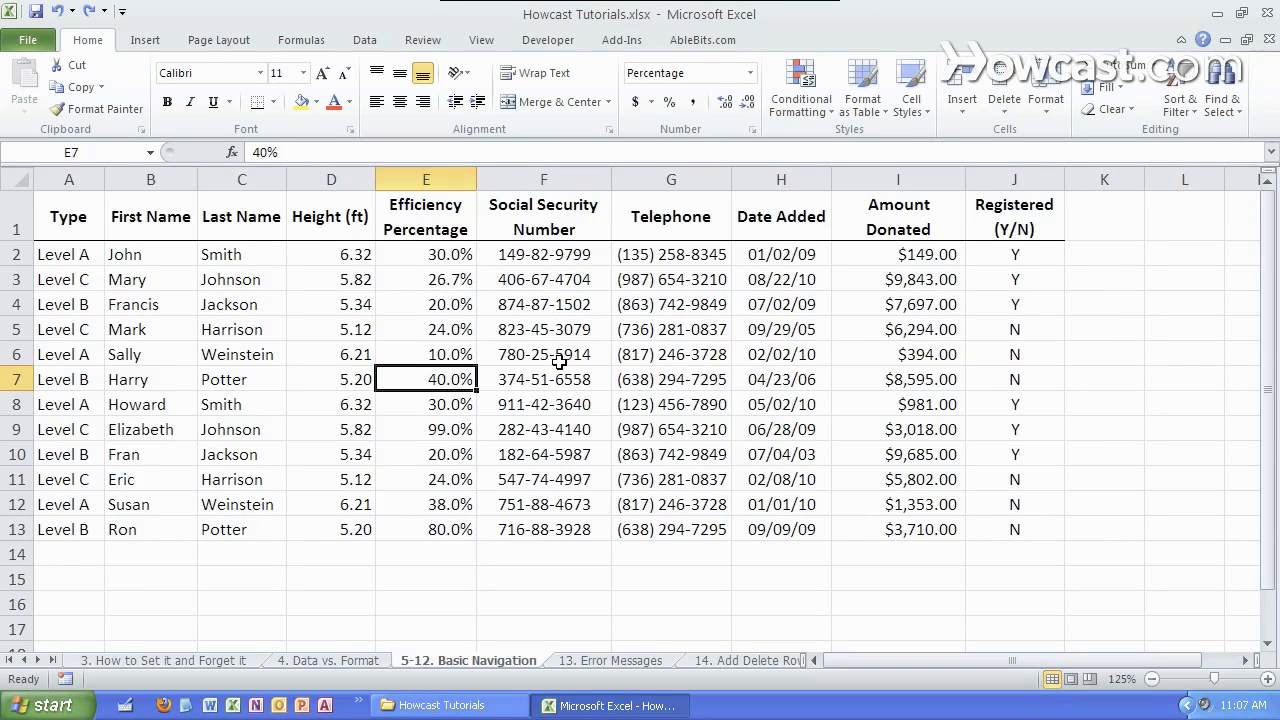